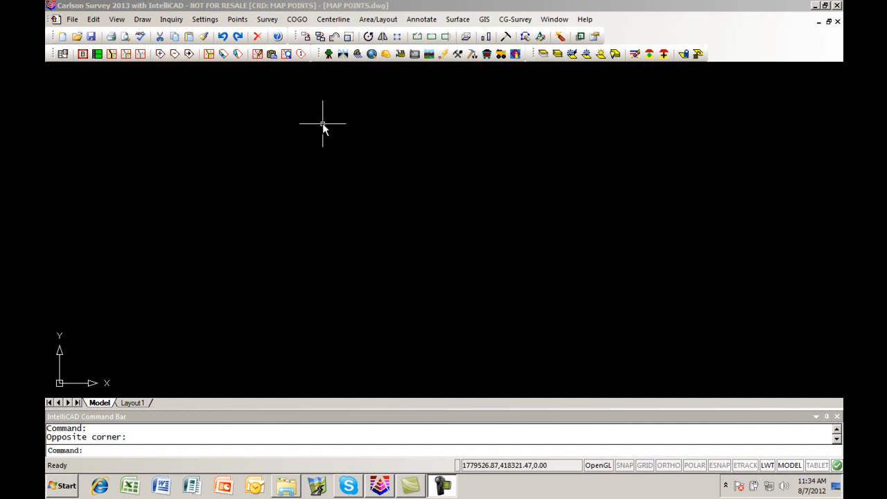
Step: Launch Search Published Control from Points > Point Utilities
left_click(237, 20)
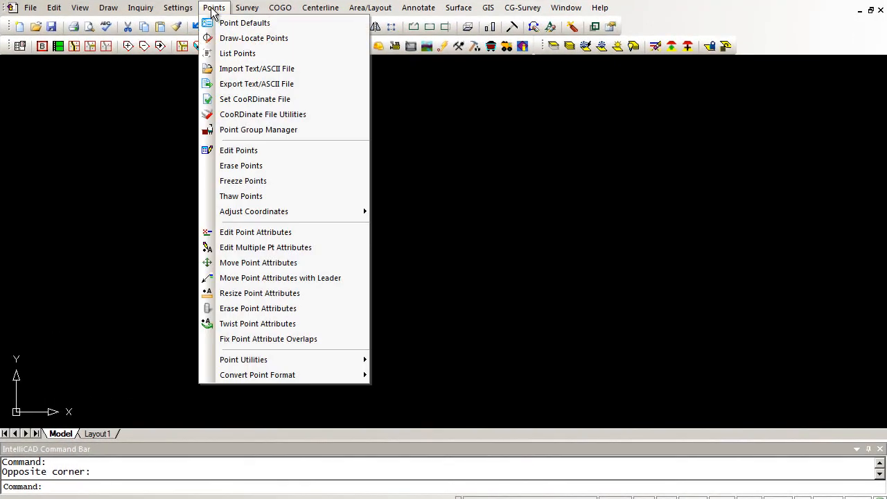
mouse_move(244, 359)
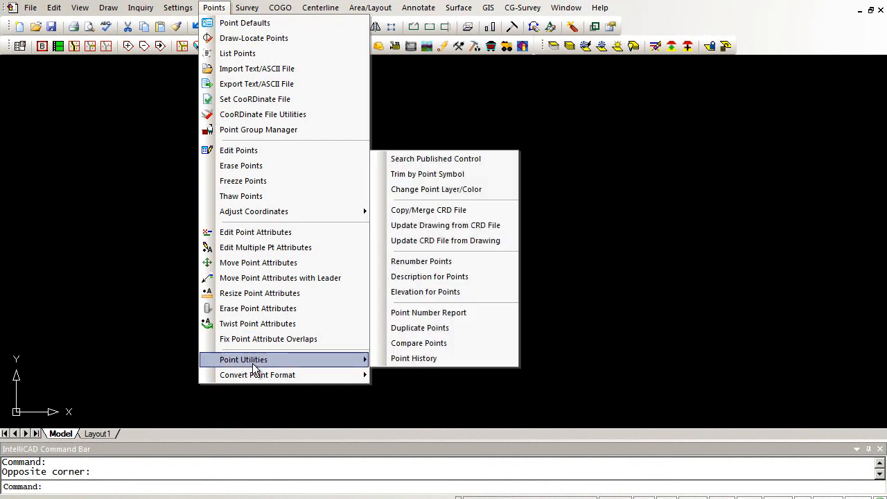
mouse_move(435, 158)
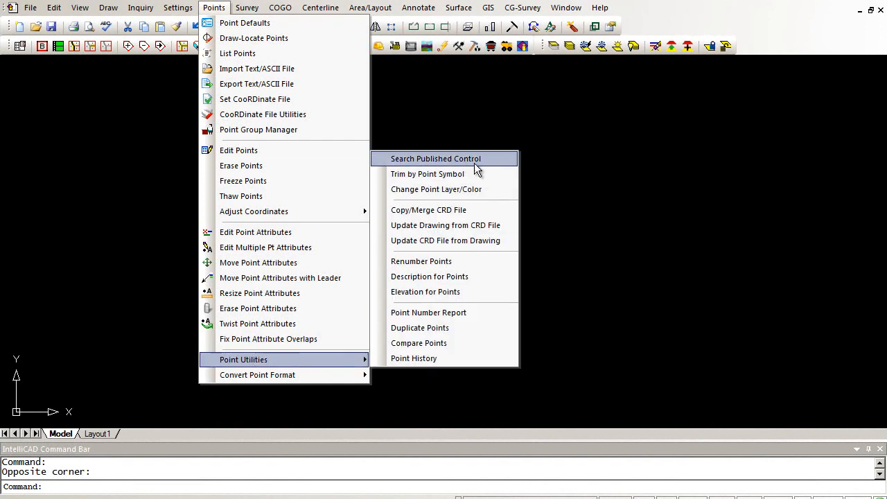
left_click(435, 158)
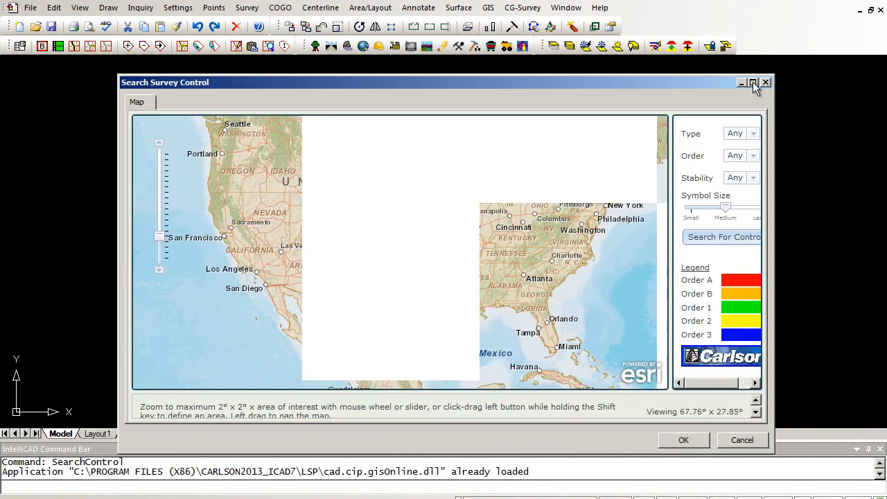
Step: Maximize the search window and review the Order and Stability filters, keeping both at Any
left_click(754, 82)
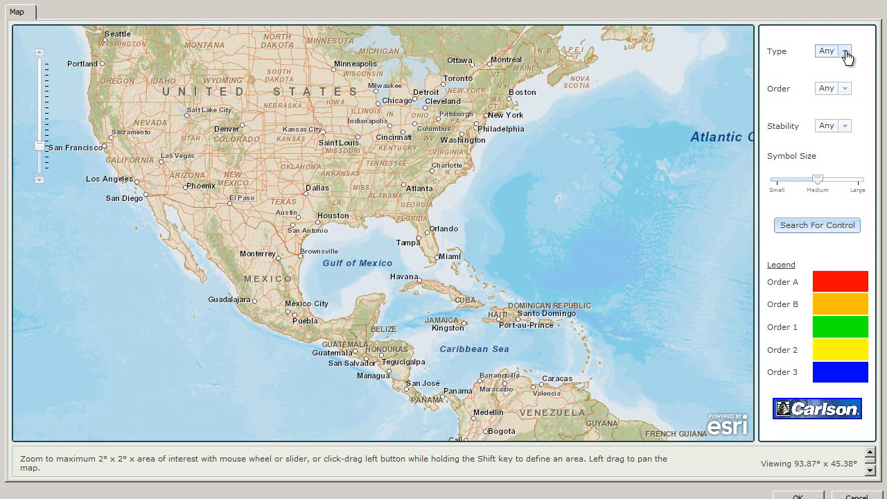
mouse_move(846, 95)
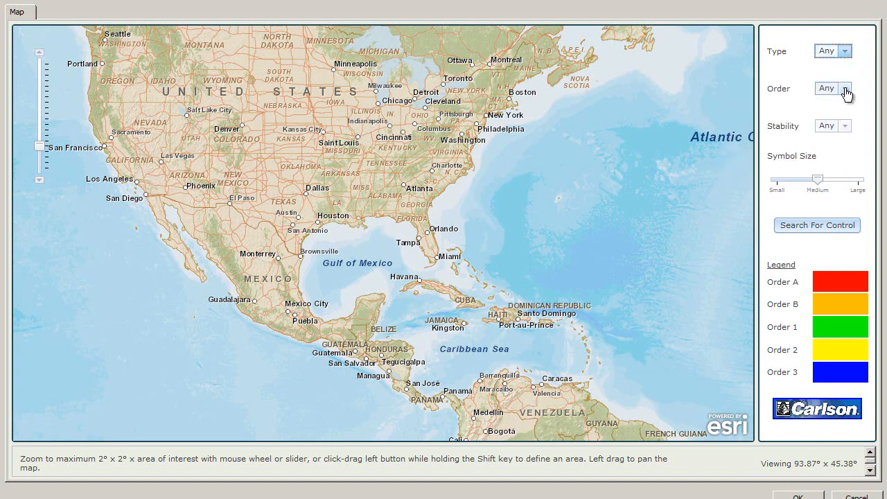
left_click(846, 89)
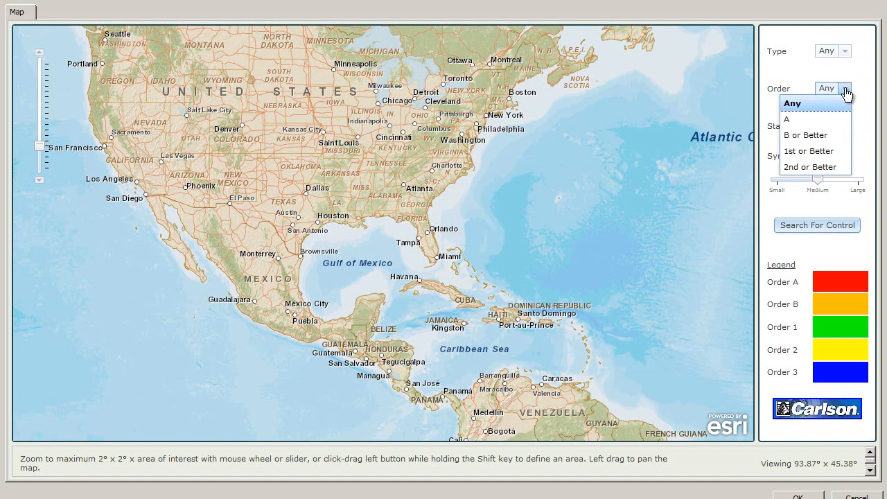
left_click(846, 125)
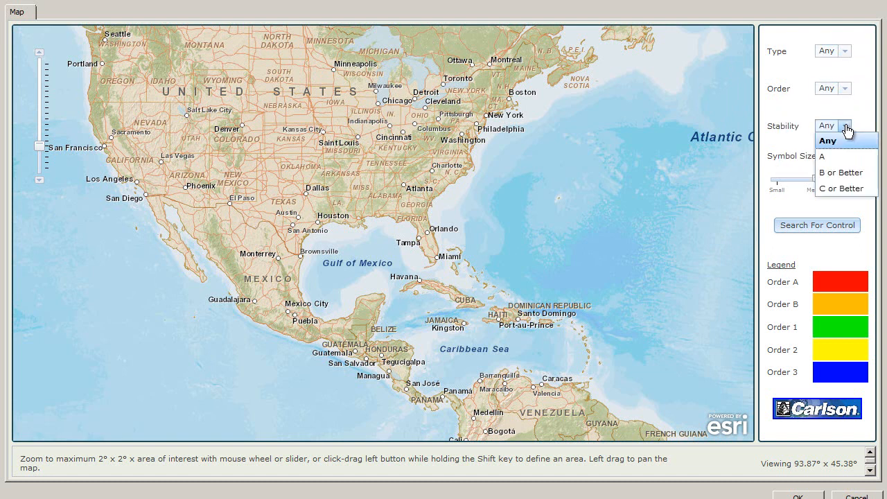
left_click(828, 142)
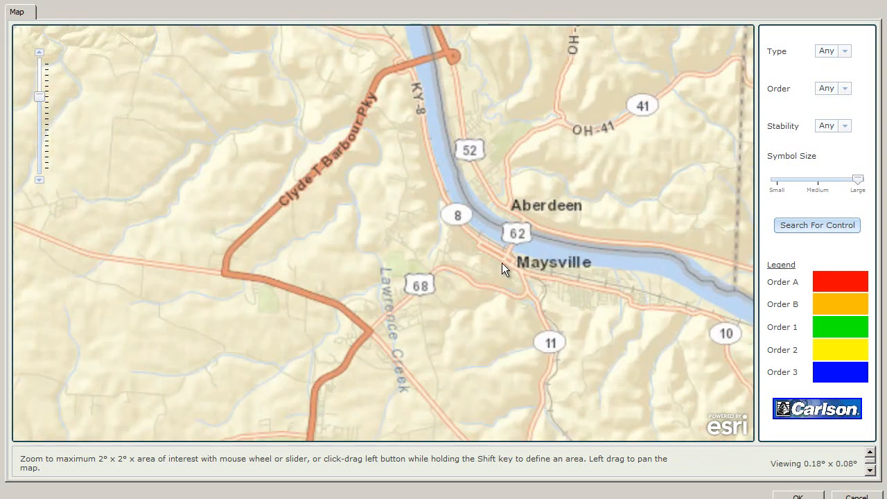
Step: Search downtown Maysville for control and show the popup for the station near E McDonald Pkwy
scroll("down", 3)
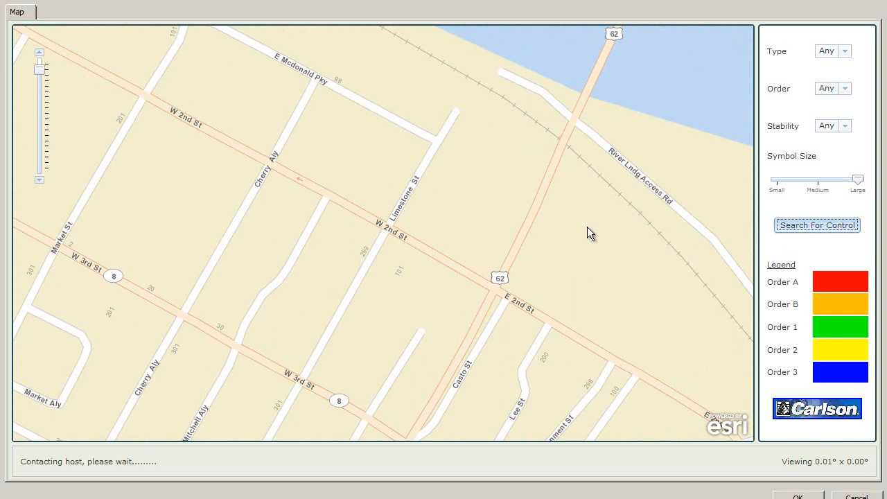
left_click(818, 224)
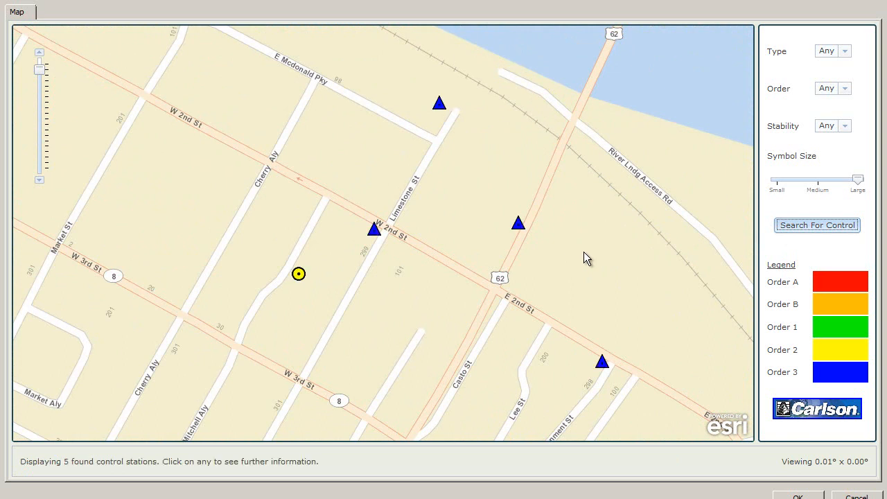
mouse_move(437, 230)
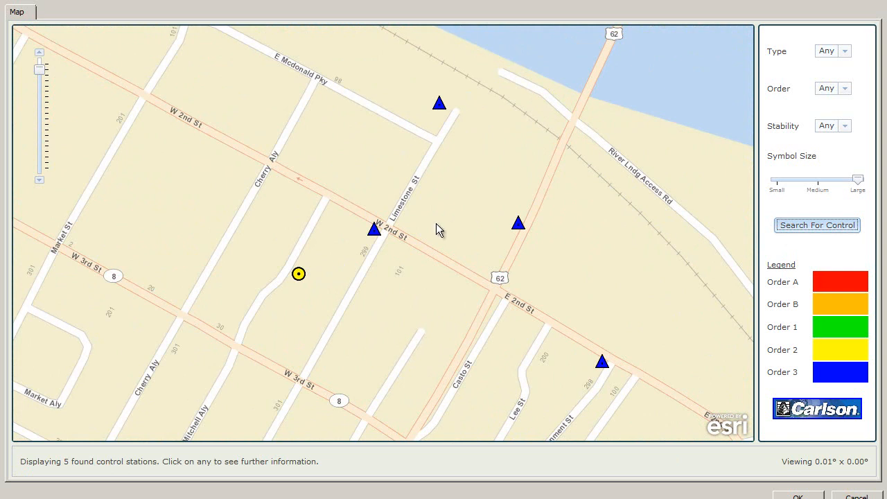
left_click(438, 102)
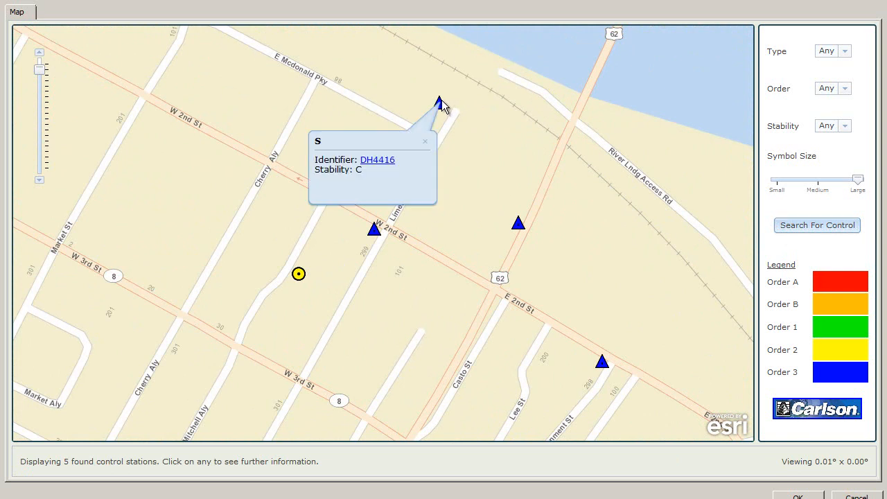
Step: Read through DH4416's NGS data sheet and return to the map of found stations
left_click(377, 160)
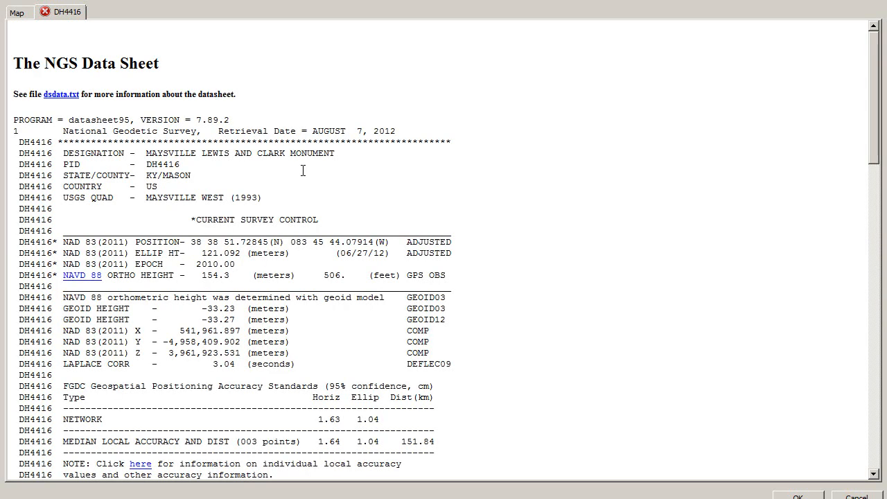
mouse_move(306, 172)
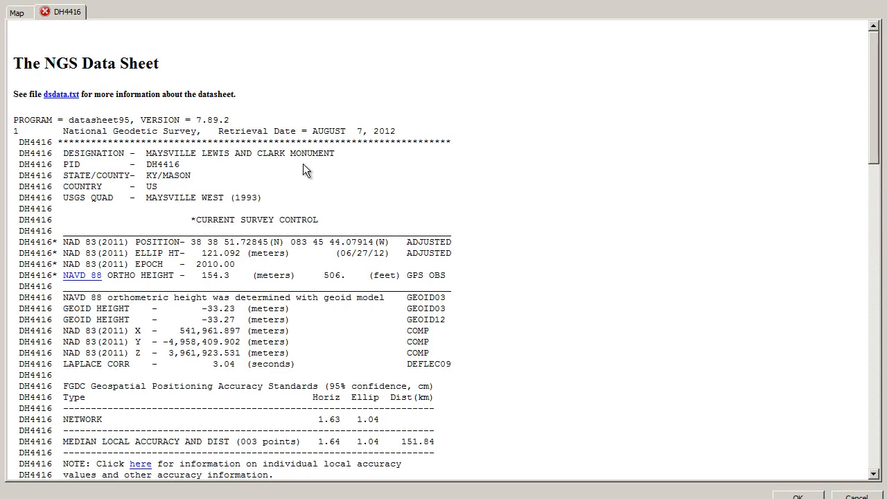
mouse_move(862, 160)
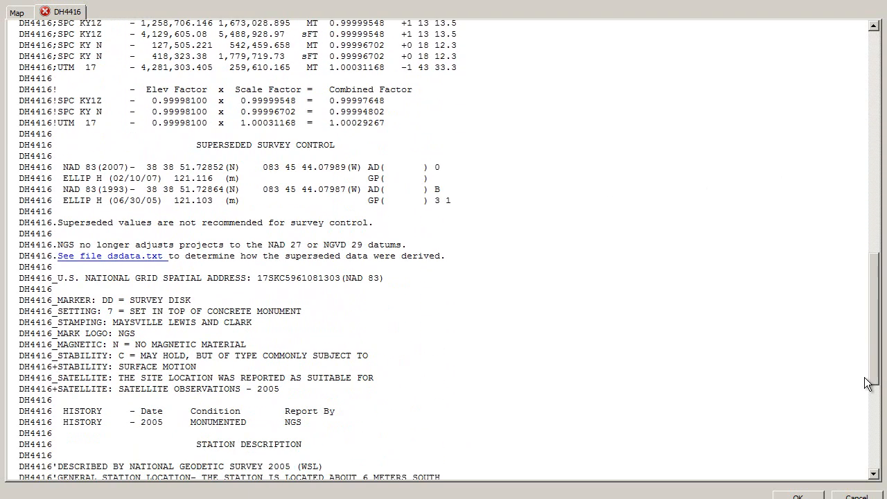
scroll("down", 3)
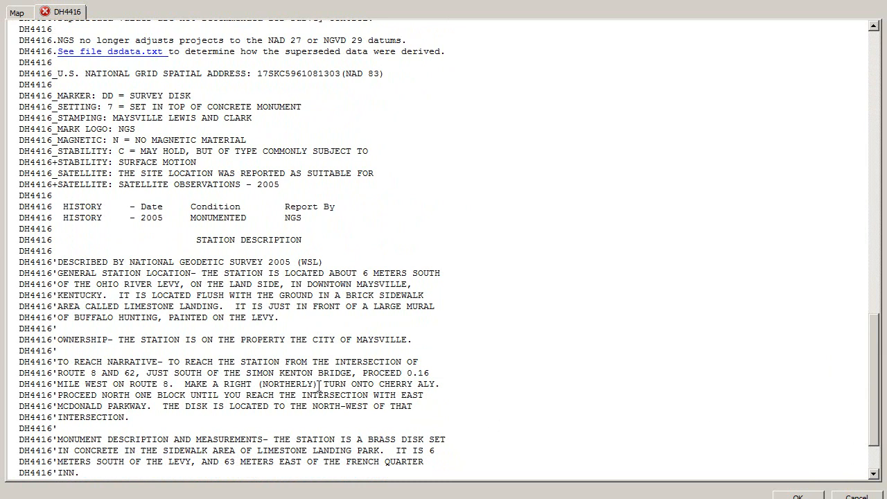
left_click(16, 11)
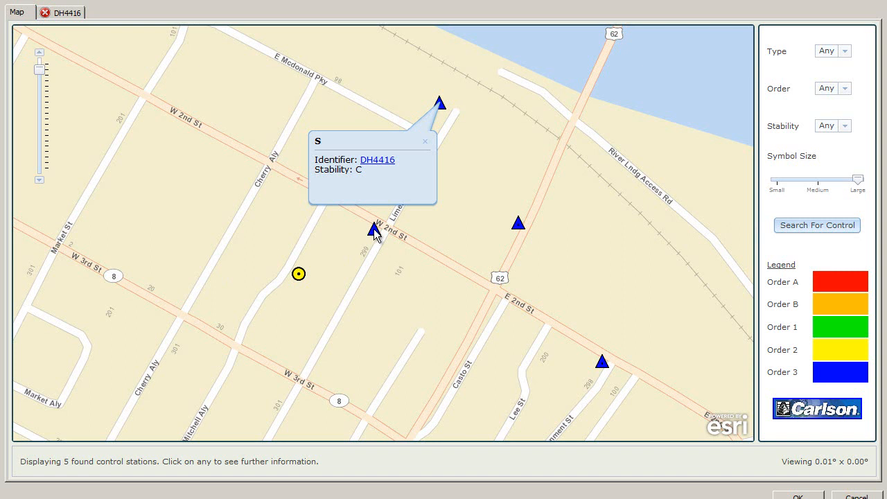
Step: Show the W 2nd St station's popup, view HY2489's data sheet, and close the search
left_click(373, 230)
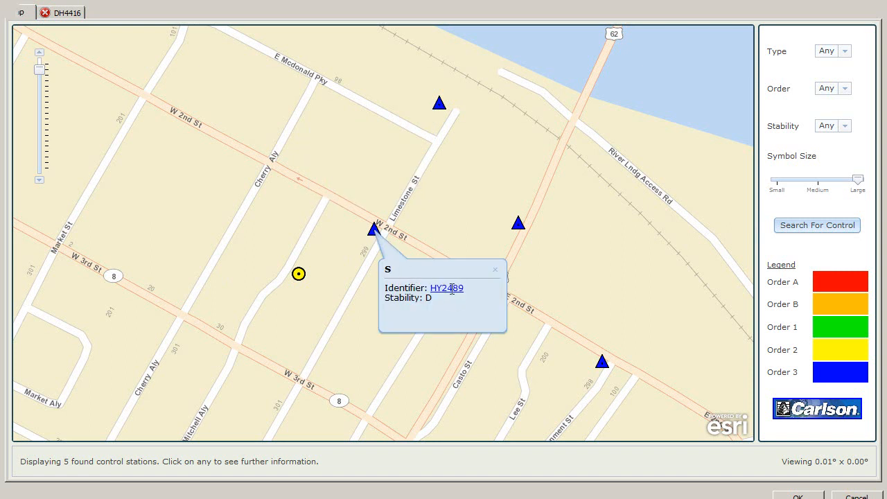
left_click(447, 287)
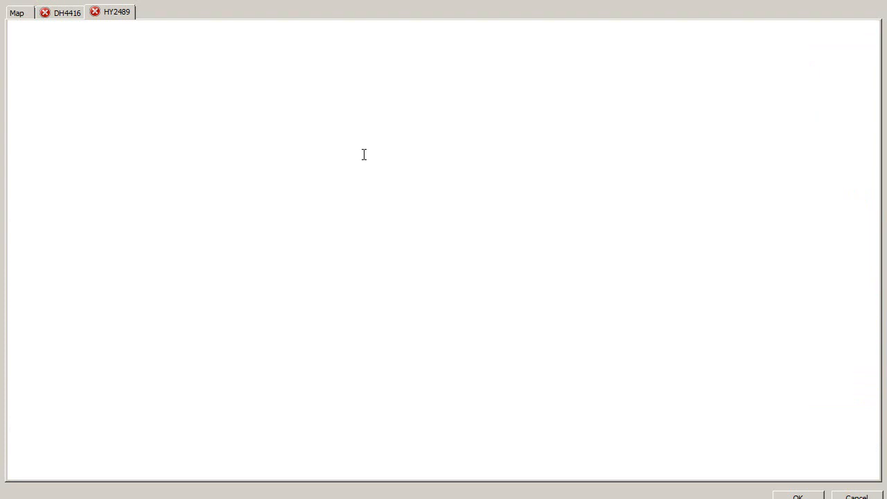
left_click(116, 11)
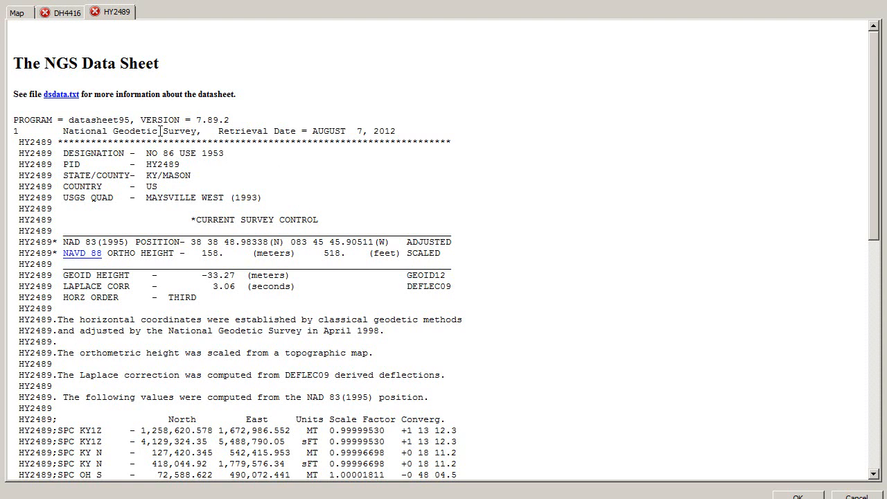
mouse_move(161, 130)
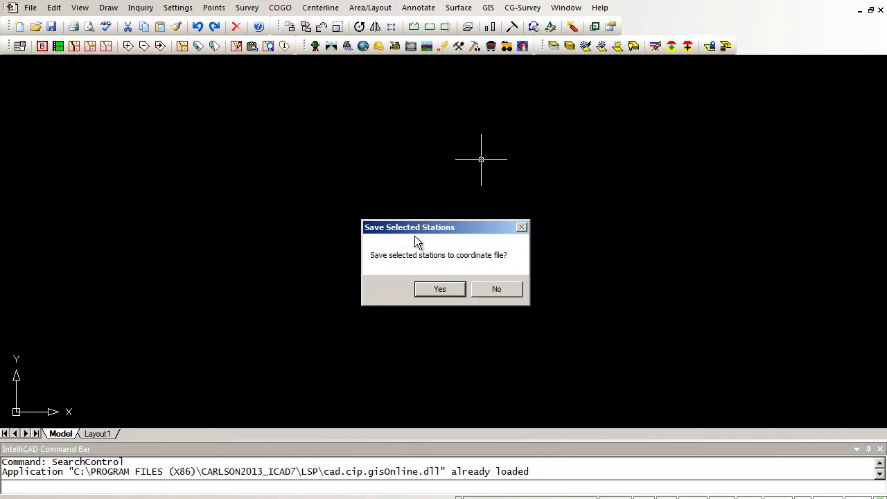
Step: Retrieve both stations' positions into MAP POINTS.crd in State Plane 83 KY North
left_click(440, 290)
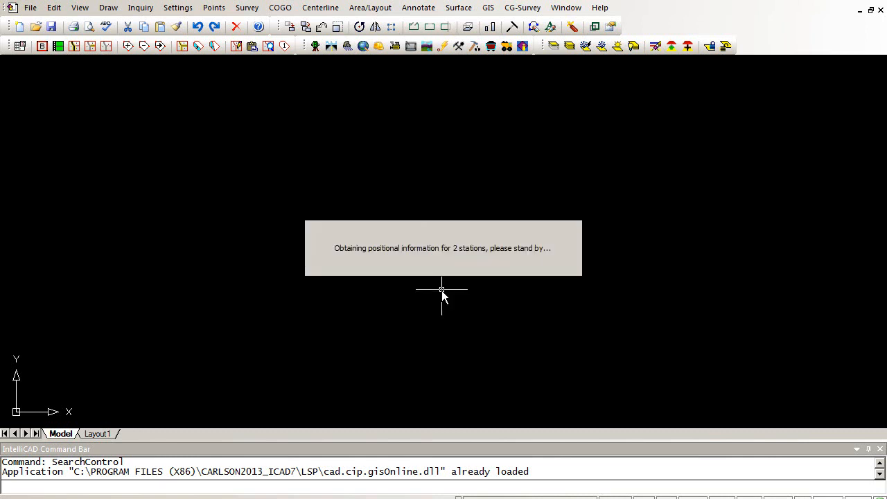
mouse_move(443, 284)
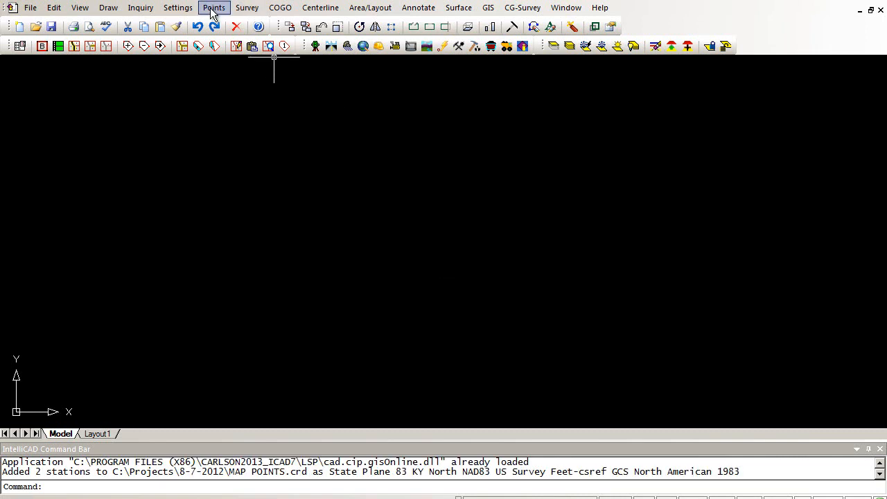
left_click(213, 8)
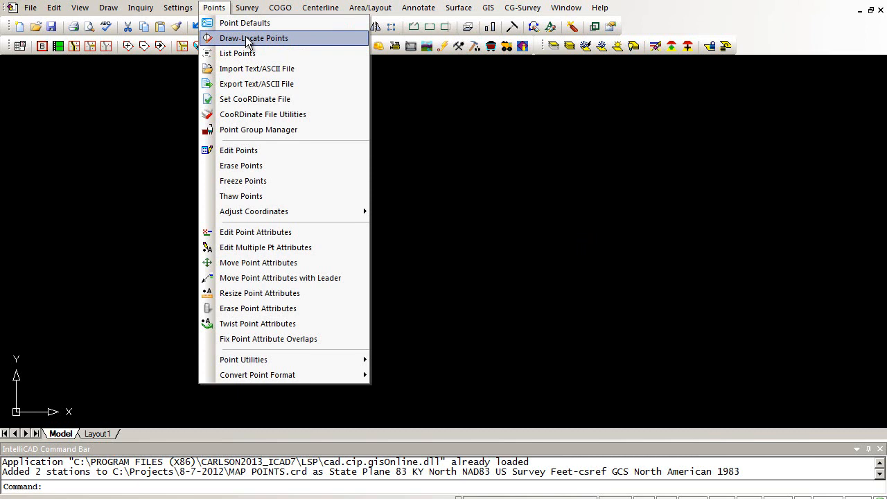
Step: Set symbol and text size 1.60 in Drawing Setup, then draw the two stored stations as points
left_click(178, 8)
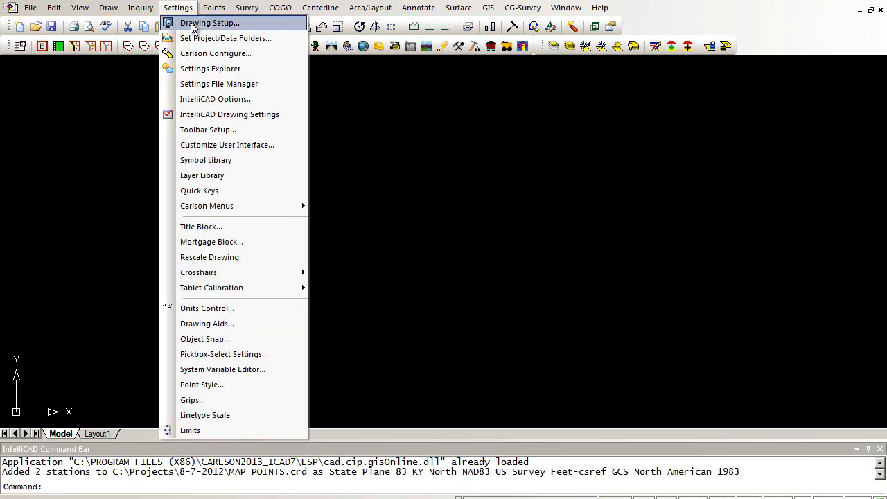
left_click(208, 23)
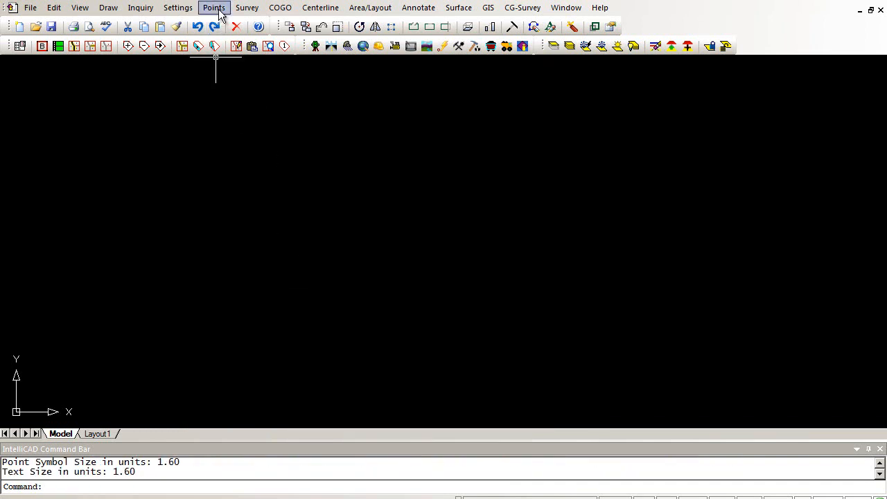
left_click(213, 9)
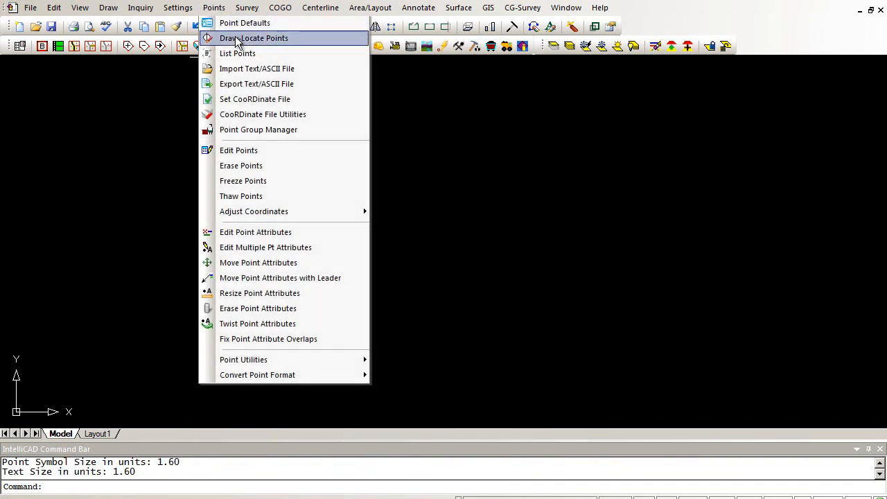
left_click(254, 39)
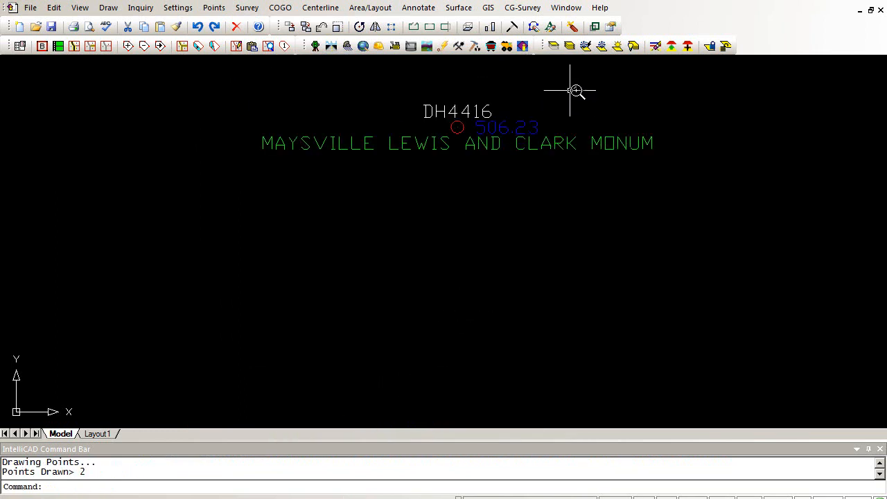
mouse_move(593, 86)
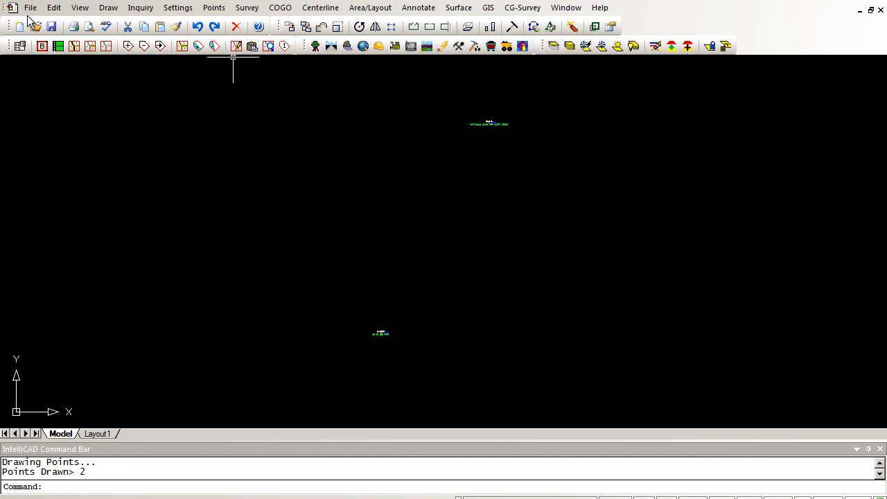
left_click(31, 8)
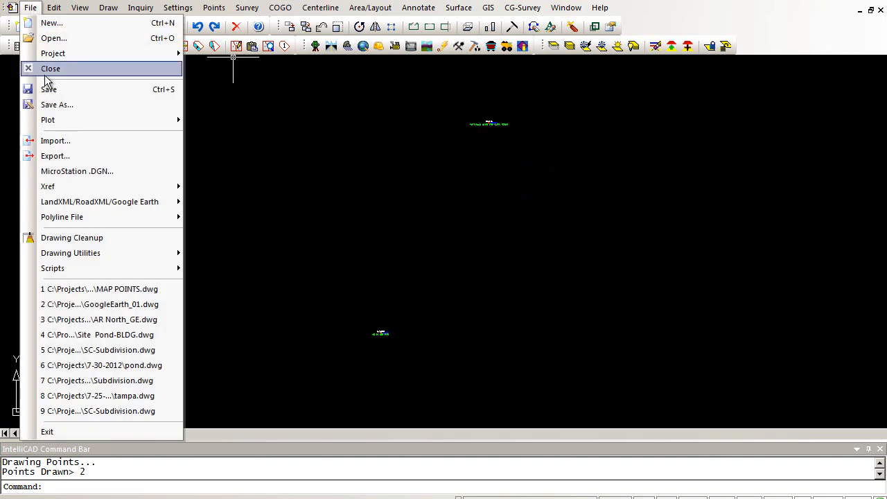
mouse_move(100, 203)
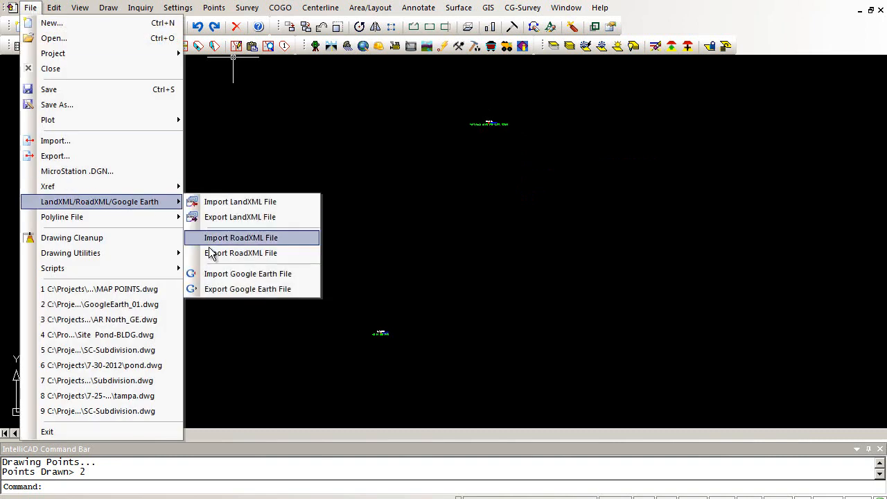
Step: Export the drawing to Google Earth as KY.kmz, overwriting the existing file
left_click(247, 290)
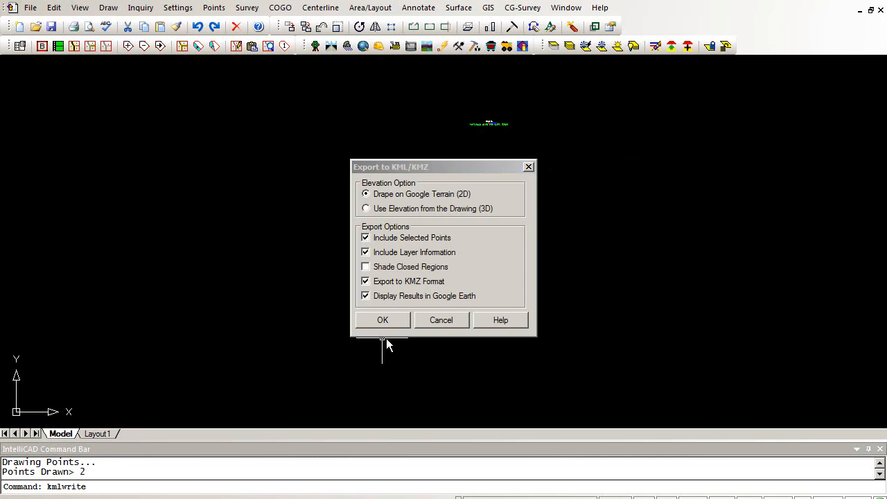
left_click(382, 319)
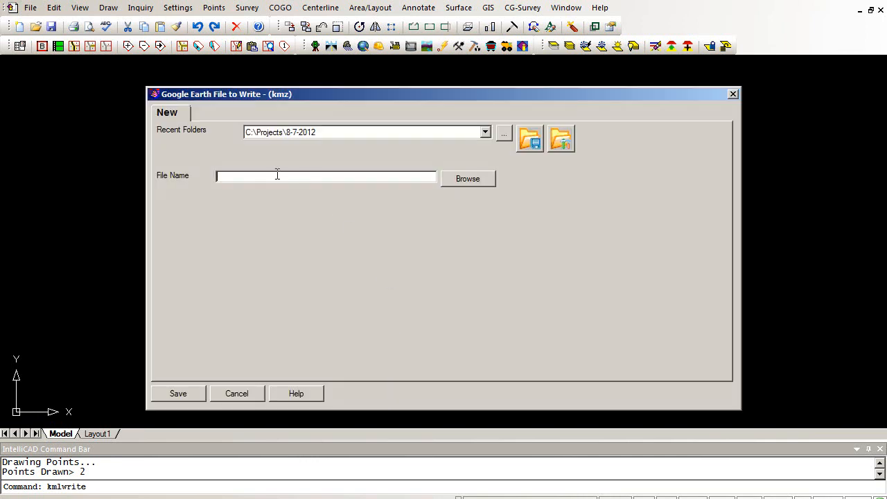
type("KY")
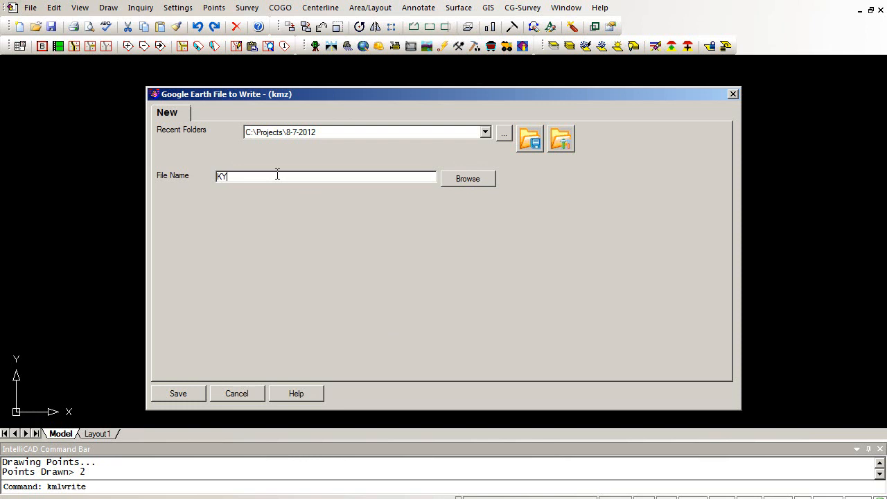
left_click(177, 393)
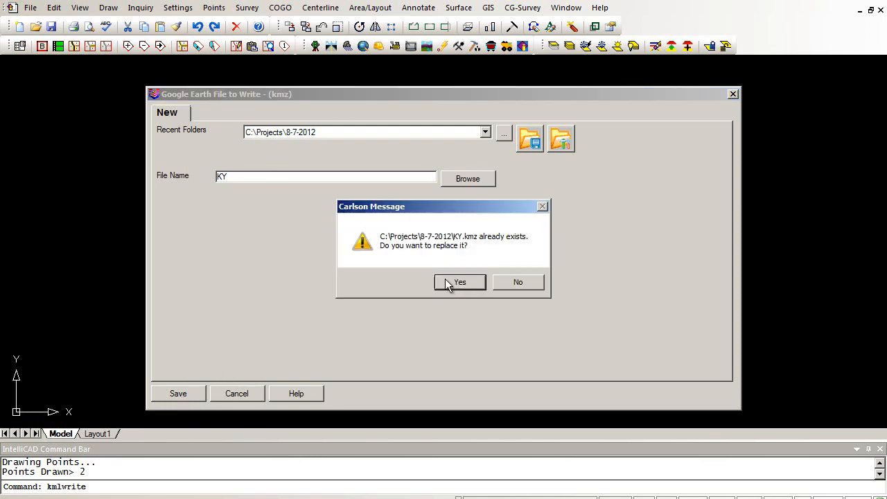
left_click(460, 283)
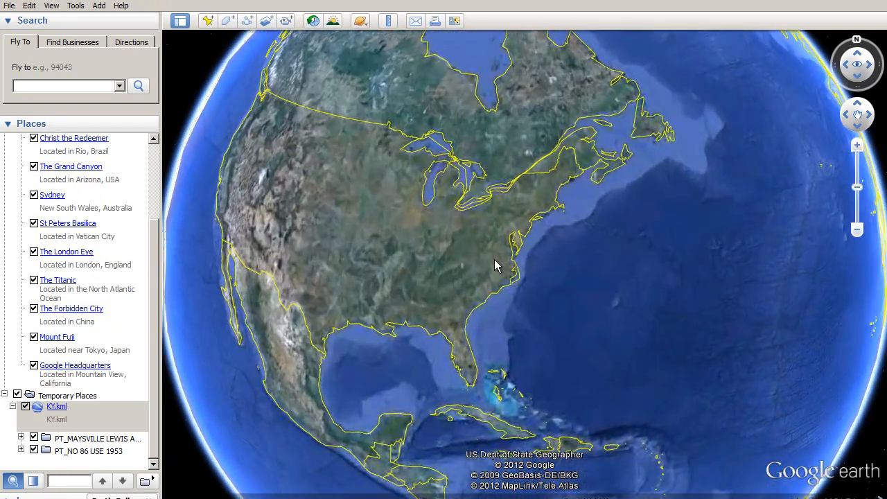
Step: Fly in to the exported stations and zoom out to see the surrounding Maysville blocks
double_click(496, 266)
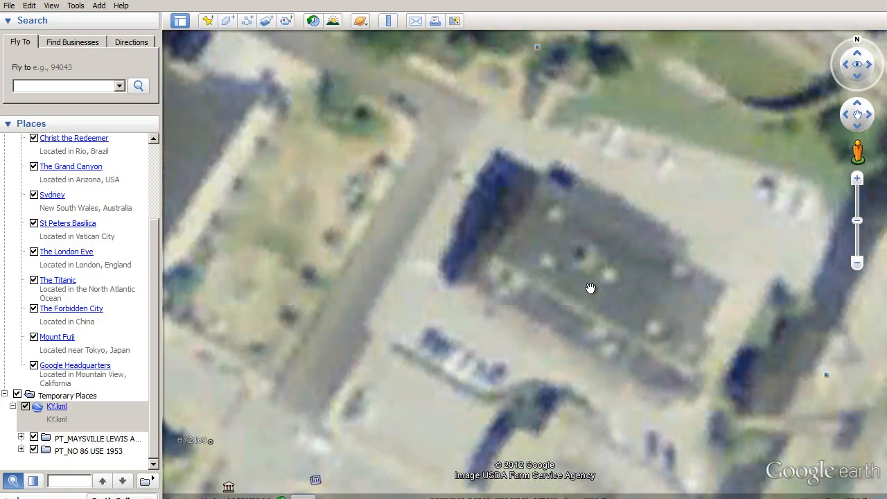
left_click_drag(591, 287, 522, 253)
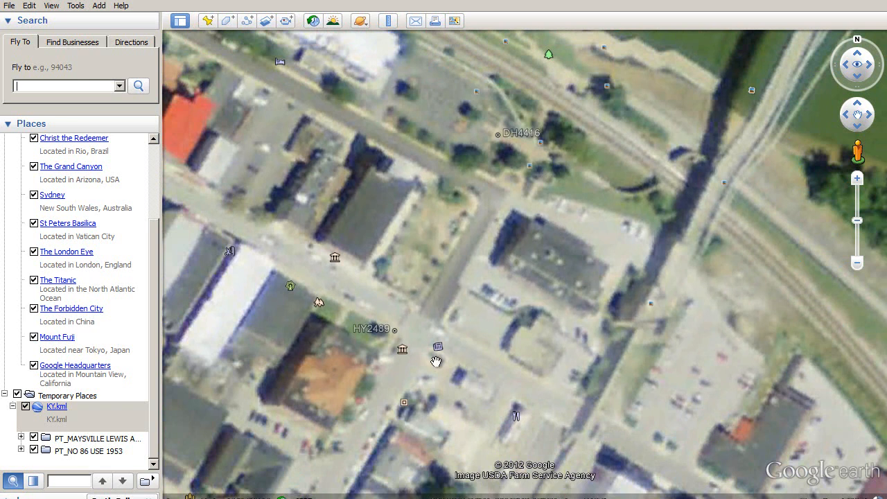
mouse_move(515, 131)
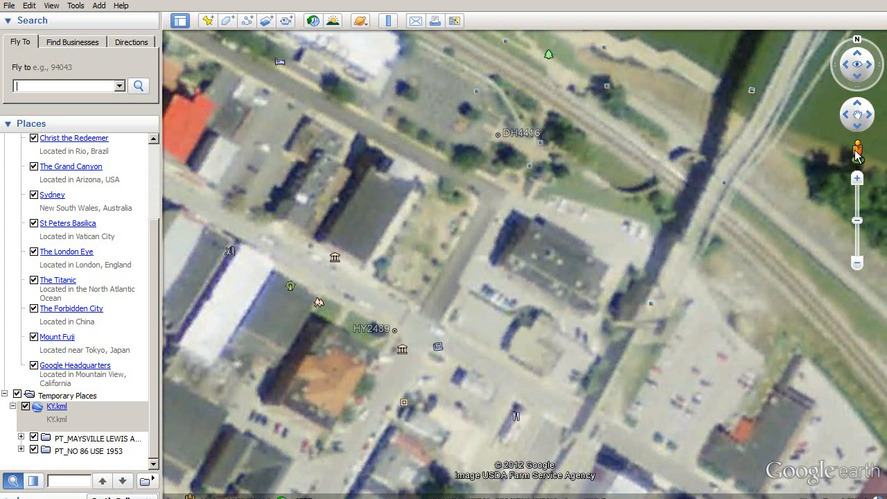
mouse_move(860, 151)
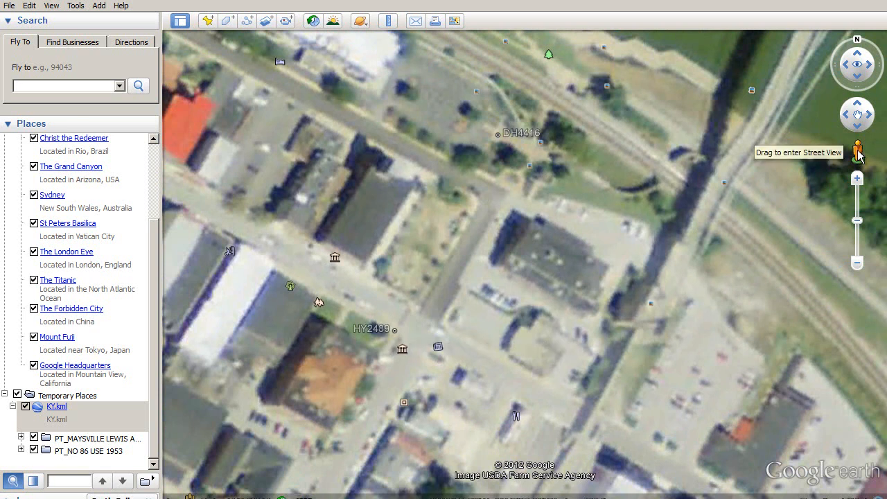
Step: Drop the Pegman onto the street near station HY2489 to enter Street View
left_click_drag(860, 150, 427, 326)
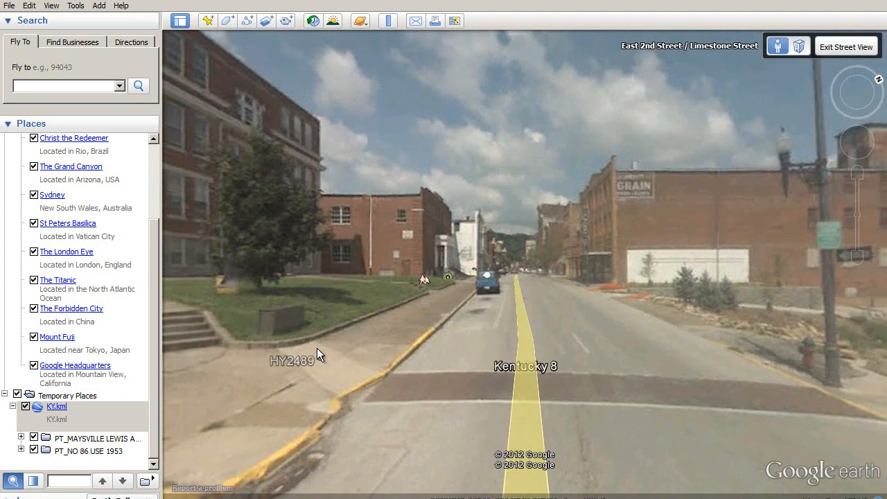
mouse_move(339, 369)
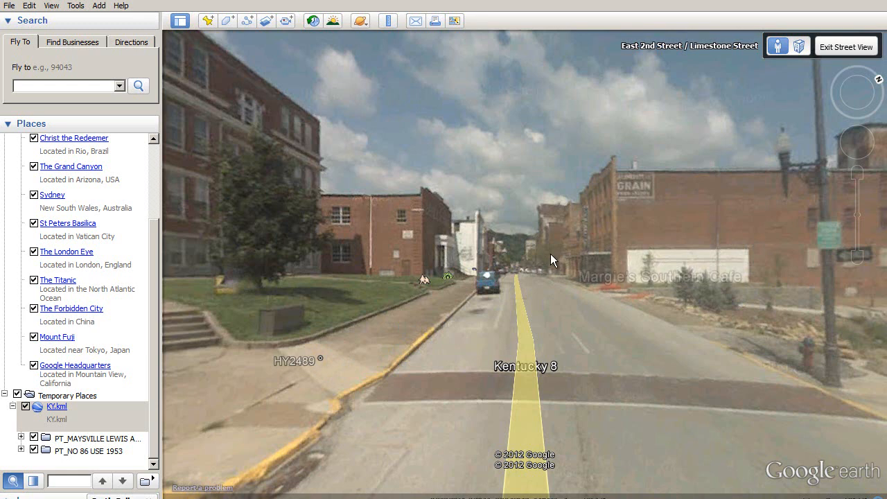
mouse_move(555, 247)
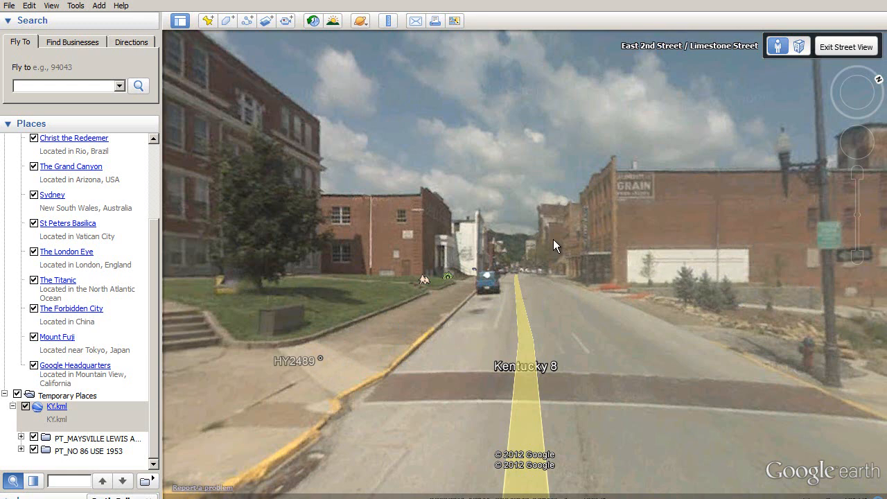